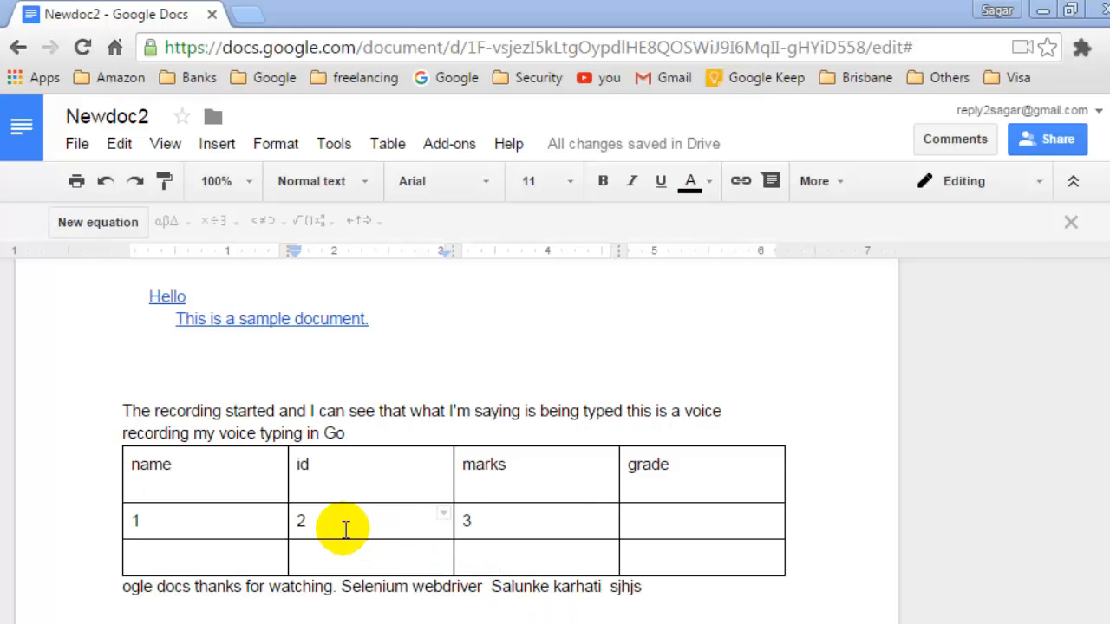
Insert an empty row above the row containing 1, 2, 3
click(312, 520)
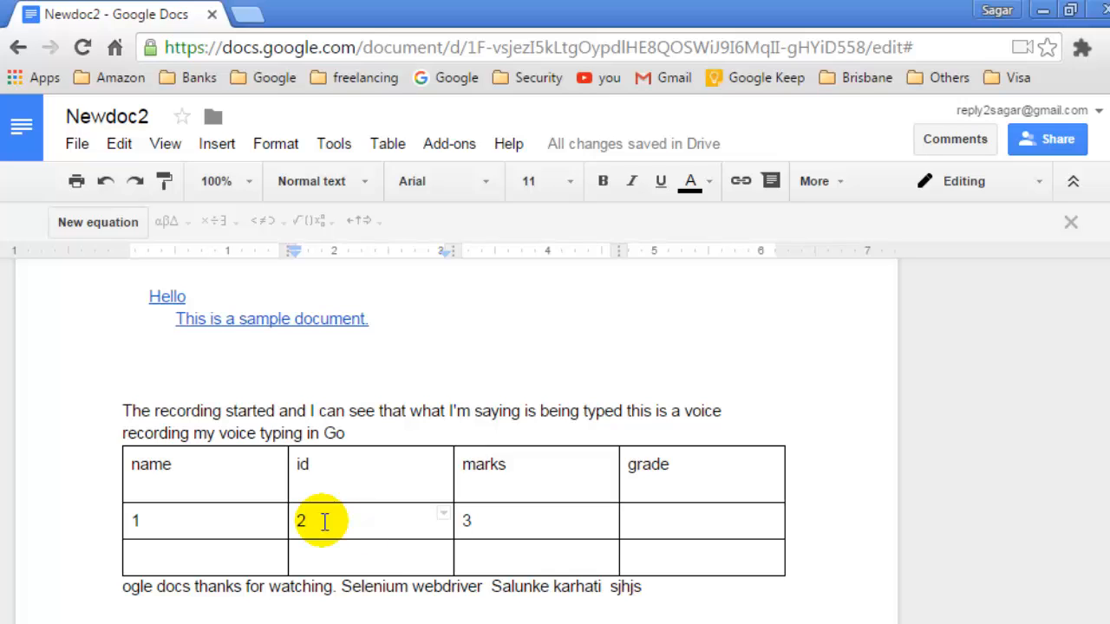
click(139, 520)
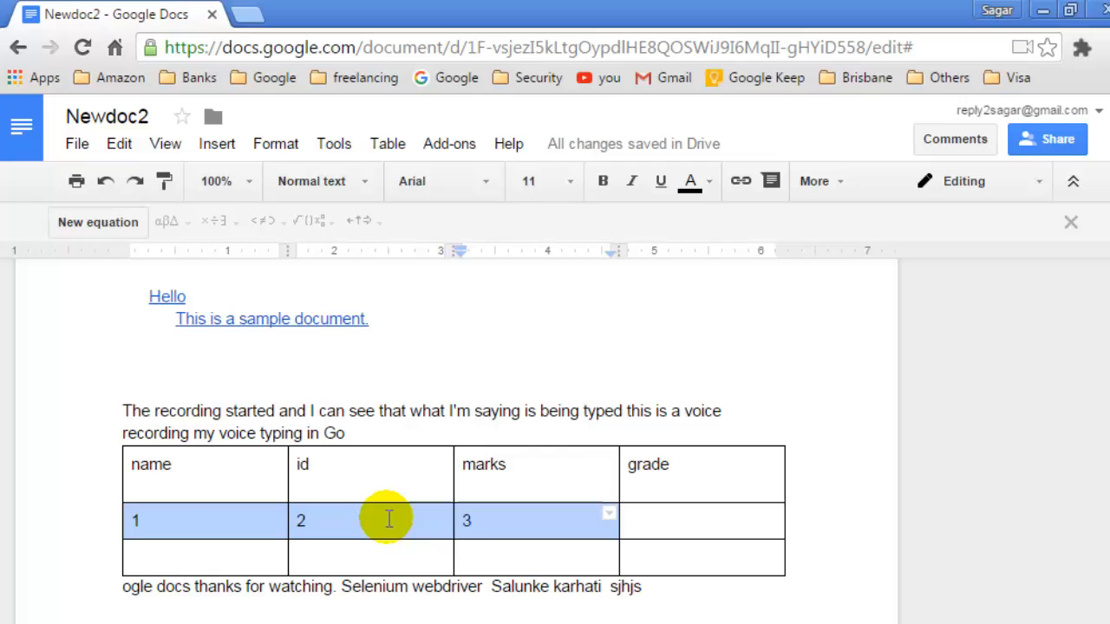
right_click(389, 520)
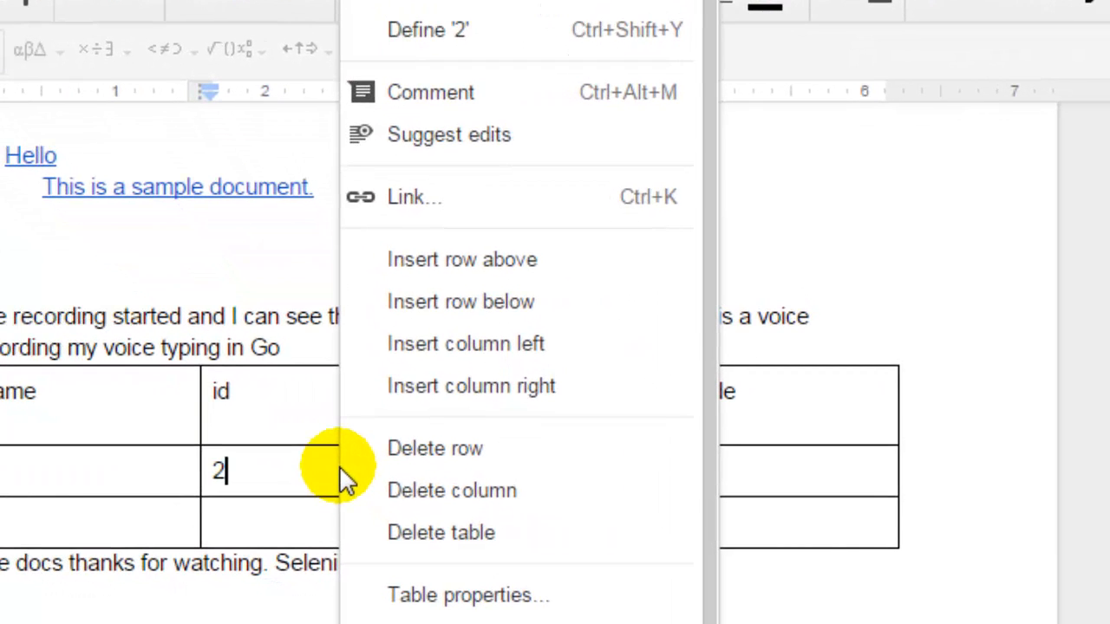
mouse_move(512, 260)
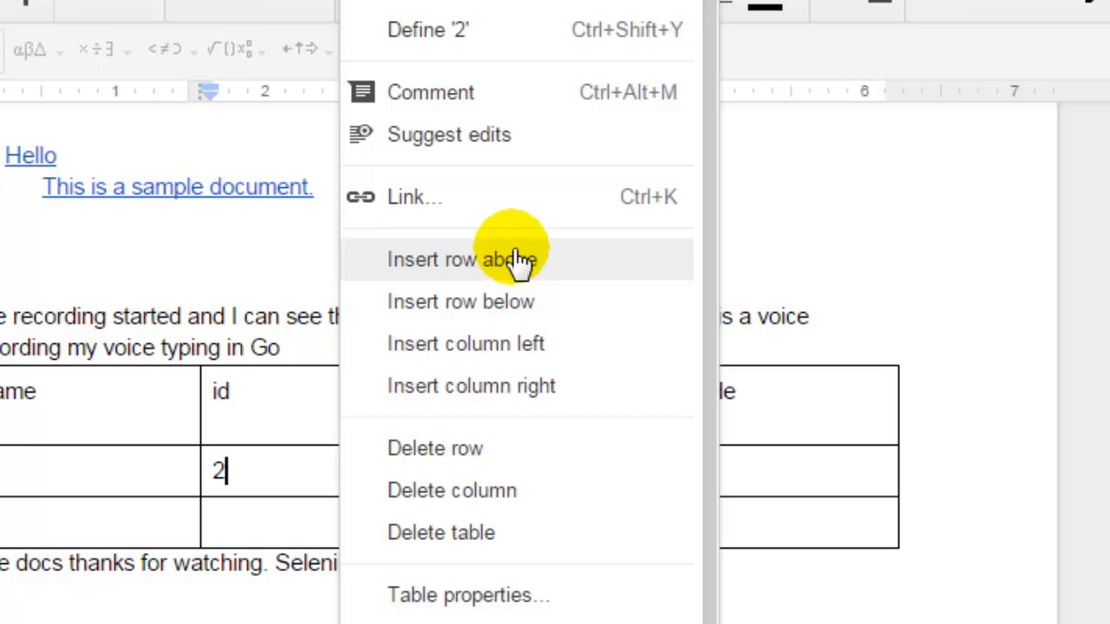
mouse_move(494, 301)
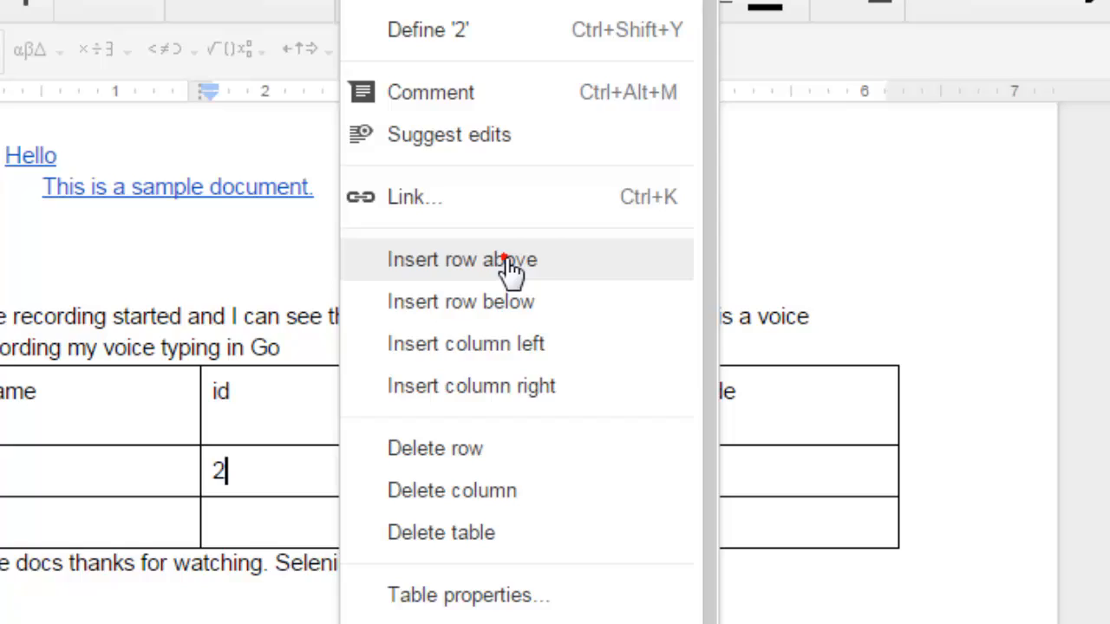
click(462, 260)
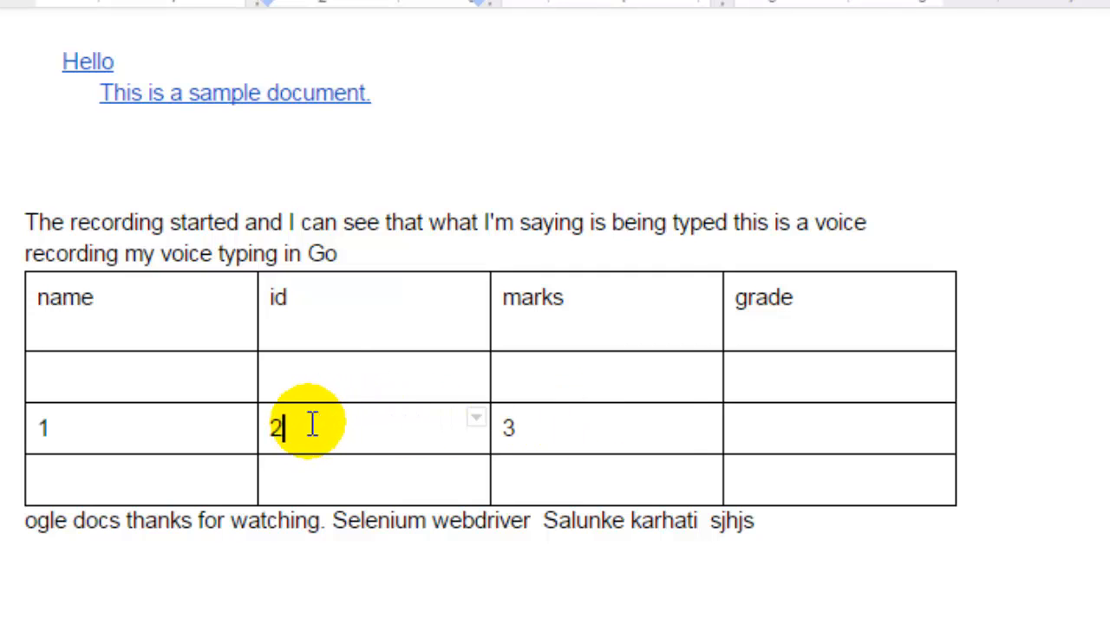
Insert another empty row below the 1, 2, 3 row
right_click(313, 425)
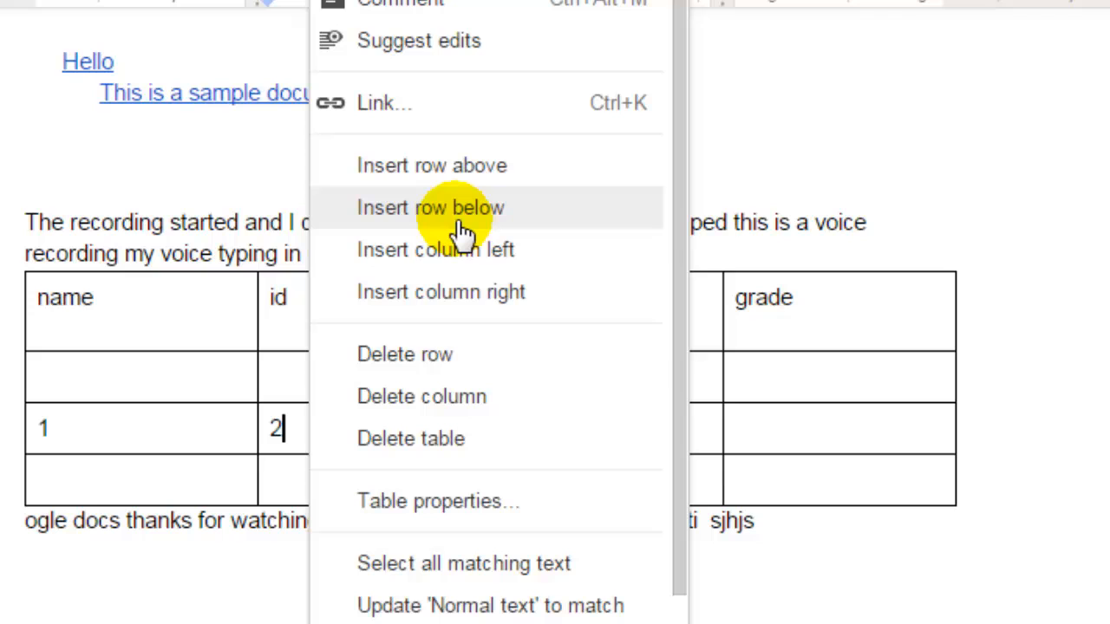
click(430, 208)
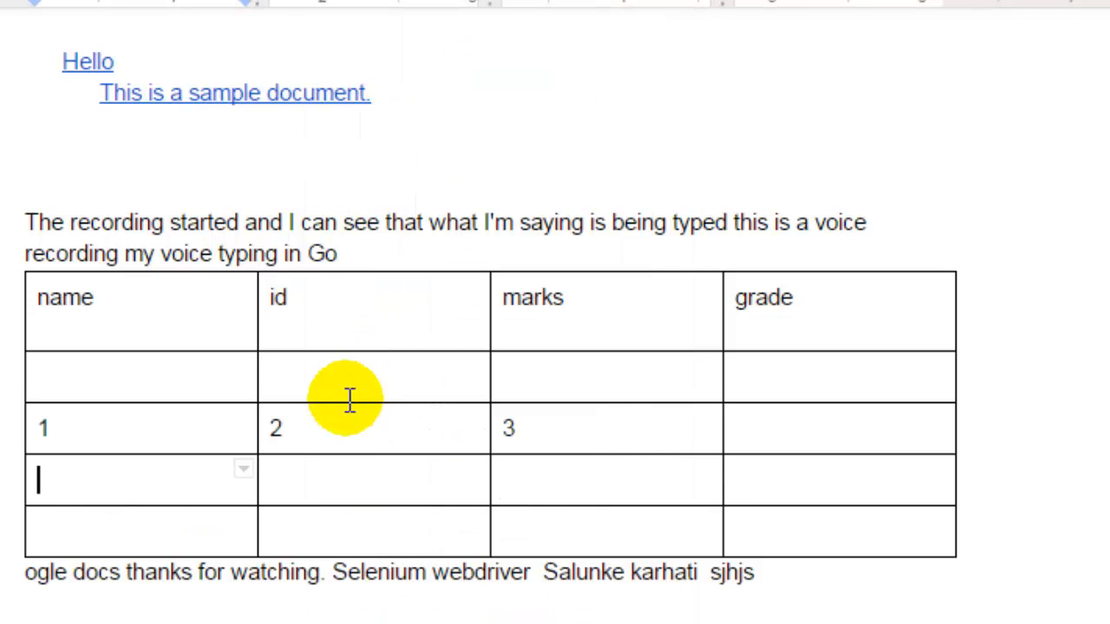